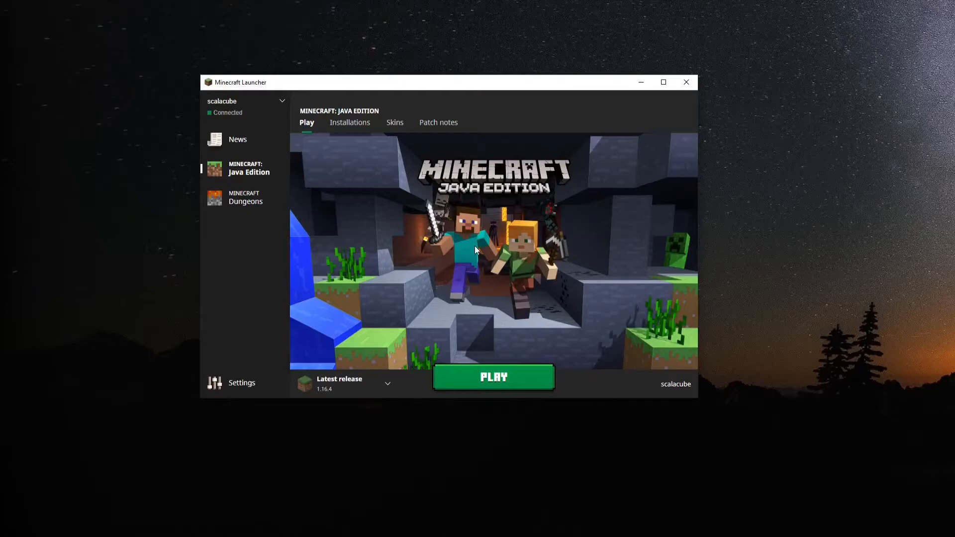
pyautogui.moveTo(349, 127)
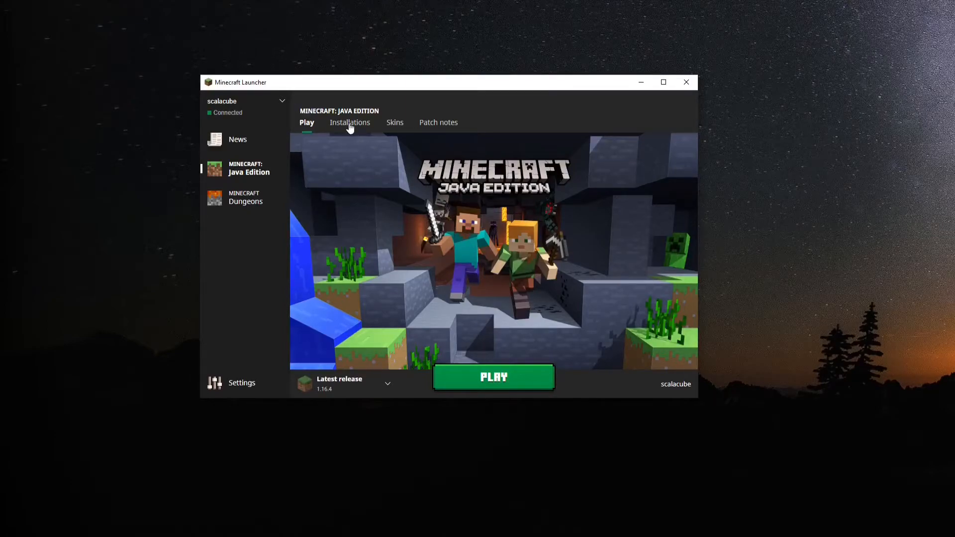
# Open the Latest release (1.16.4) installation for editing from the Installations list
pyautogui.click(349, 123)
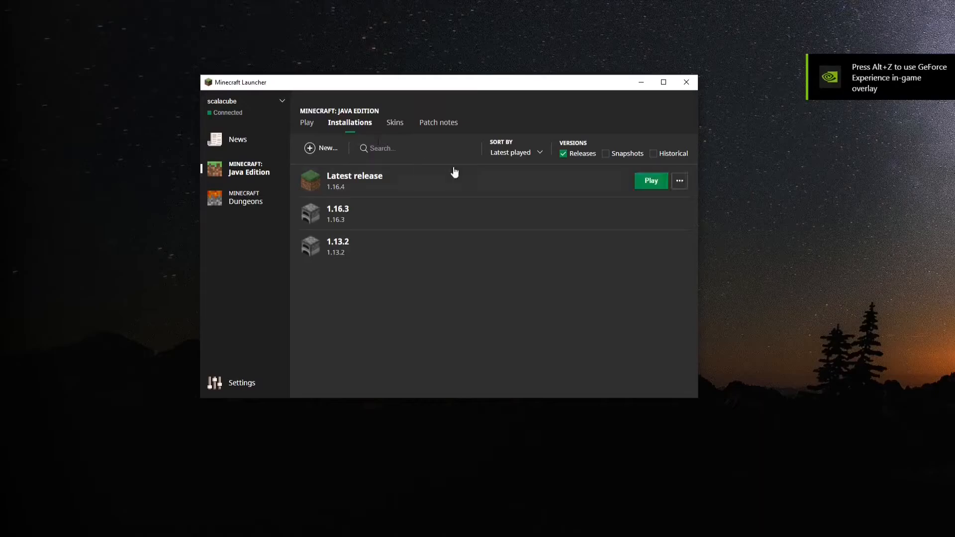
pyautogui.moveTo(679, 181)
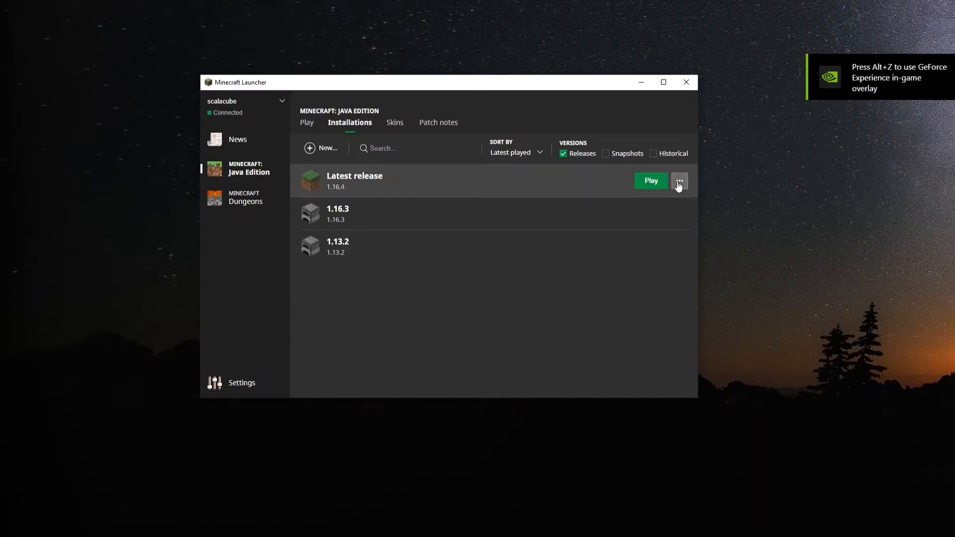
pyautogui.click(679, 180)
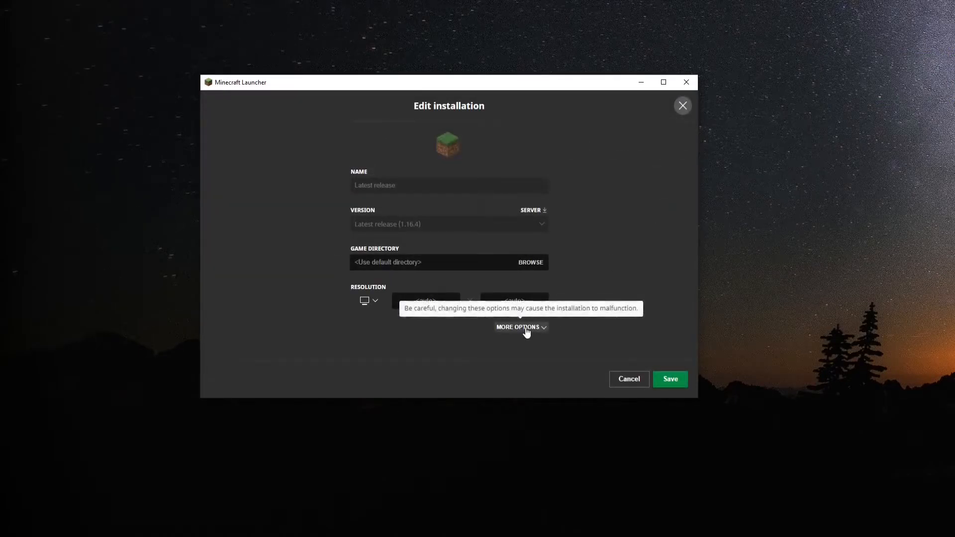
pyautogui.click(517, 327)
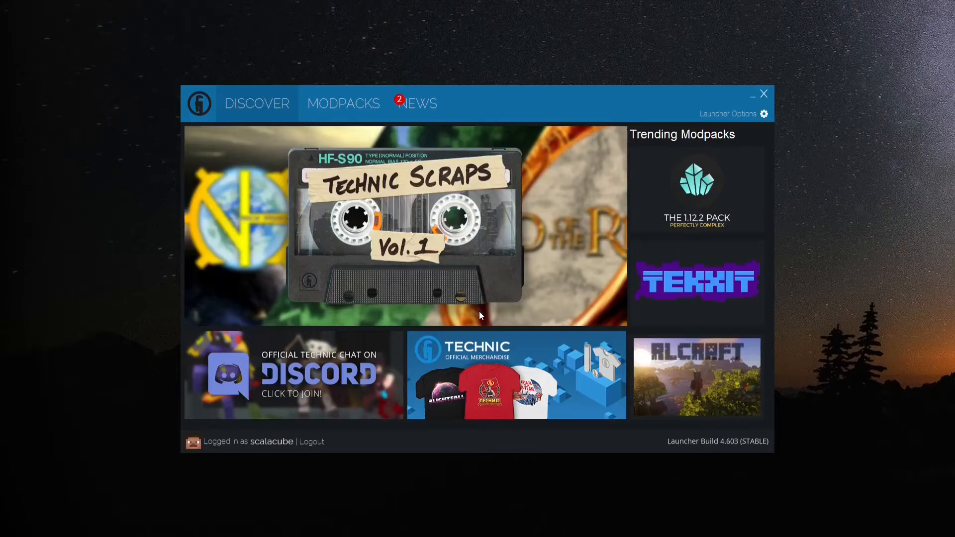
pyautogui.moveTo(664, 213)
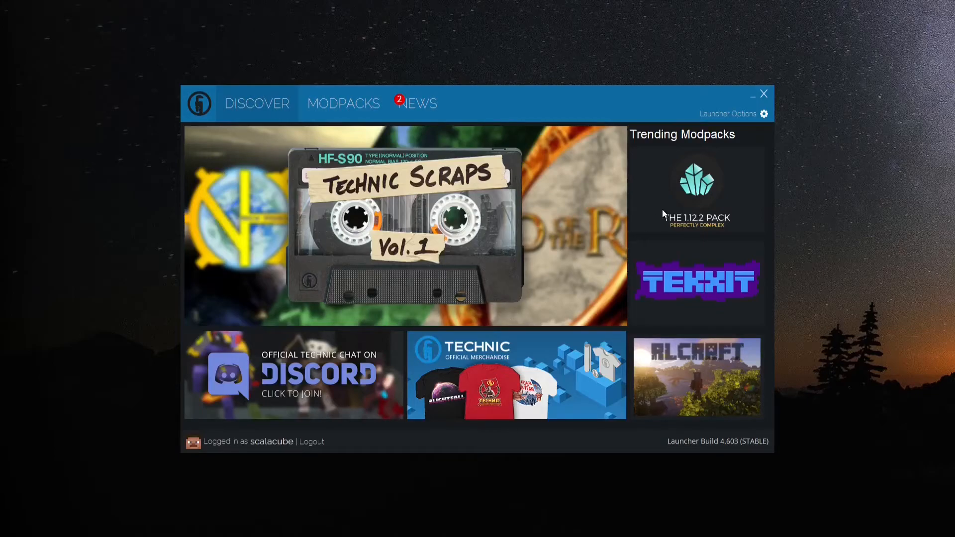
# In Launcher Options' Java Settings, pick a memory amount from the Memory dropdown
pyautogui.click(764, 114)
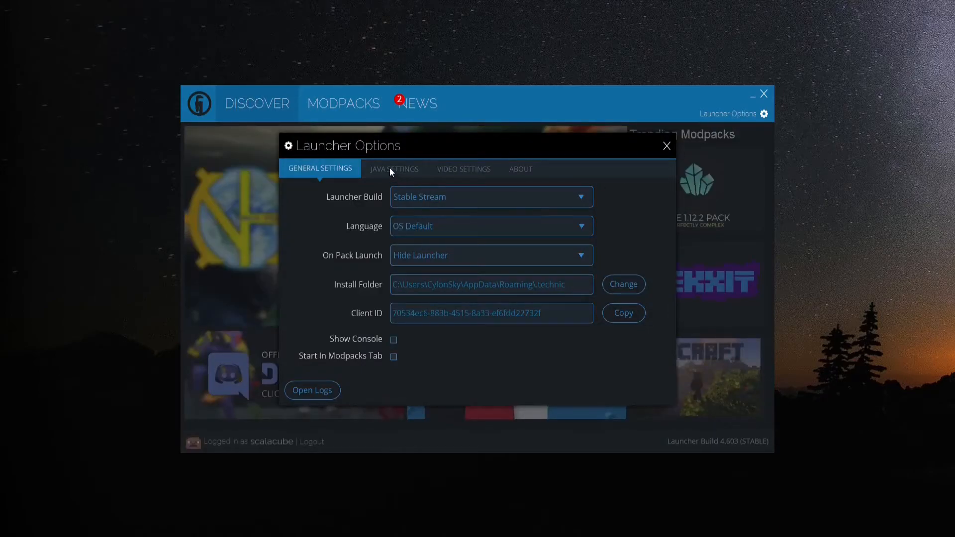
pyautogui.click(394, 169)
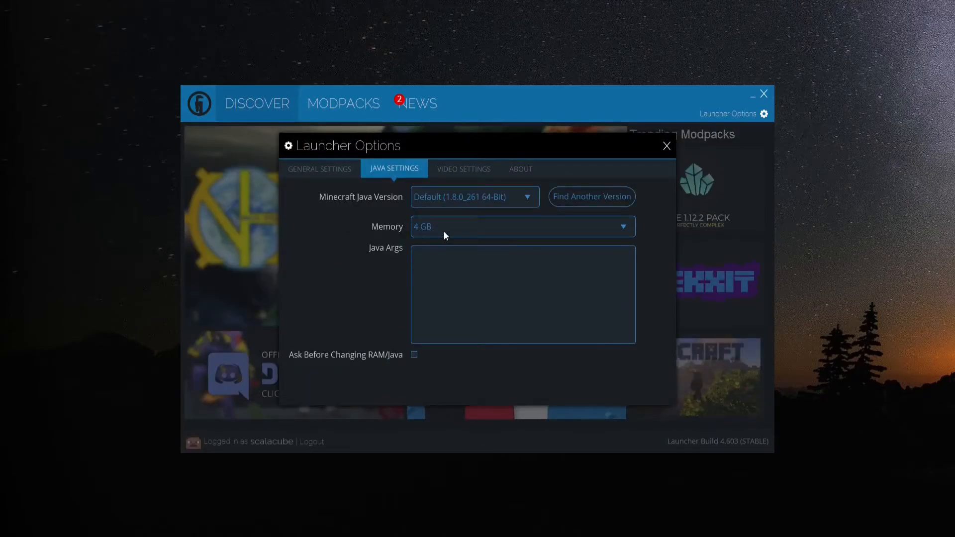
pyautogui.click(523, 226)
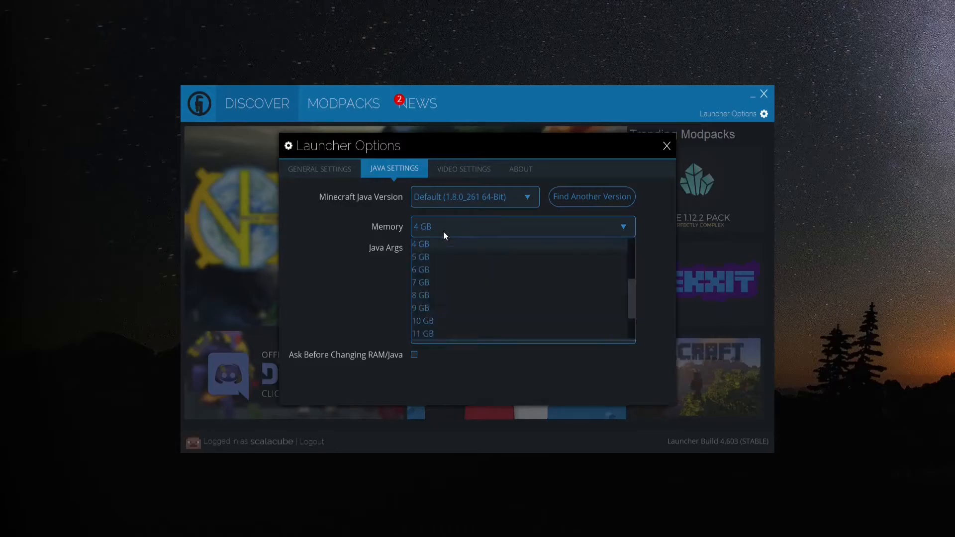
pyautogui.moveTo(443, 282)
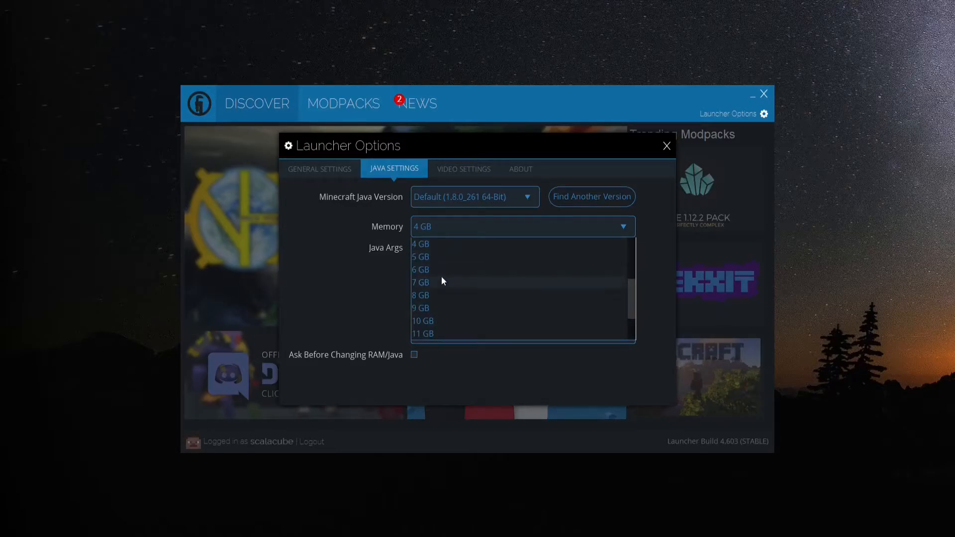
pyautogui.click(420, 282)
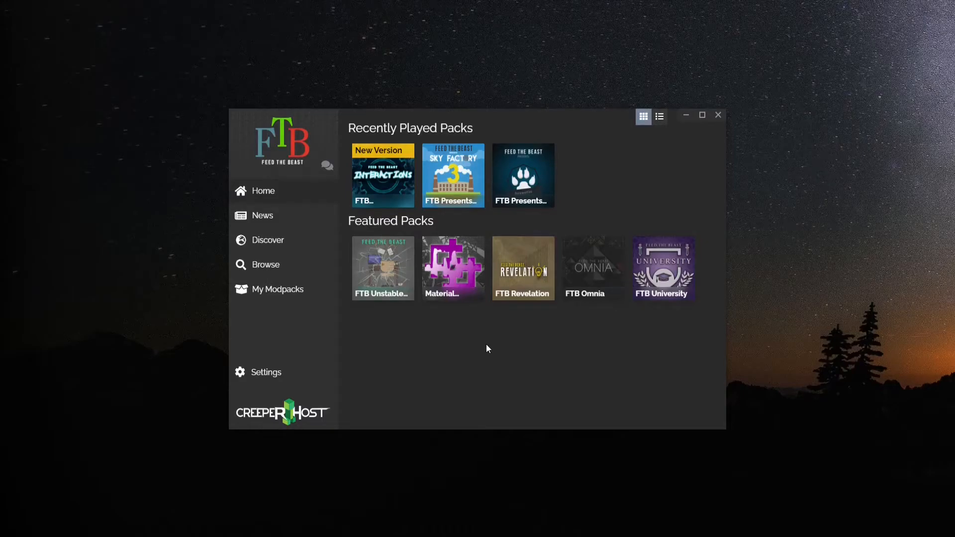
pyautogui.moveTo(467, 188)
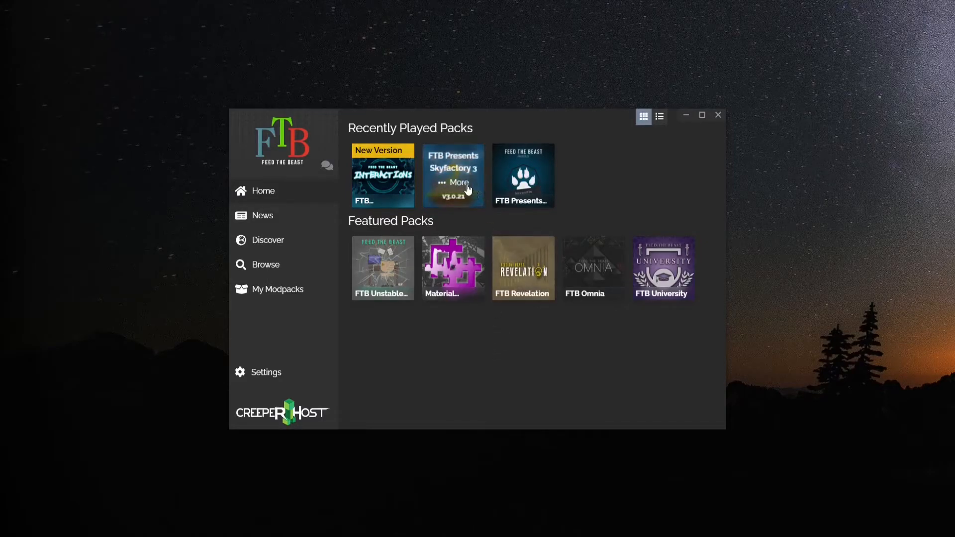
# Set FTB Presents Skyfactory 3's instance memory slider to 7 GB in its Settings
pyautogui.click(458, 182)
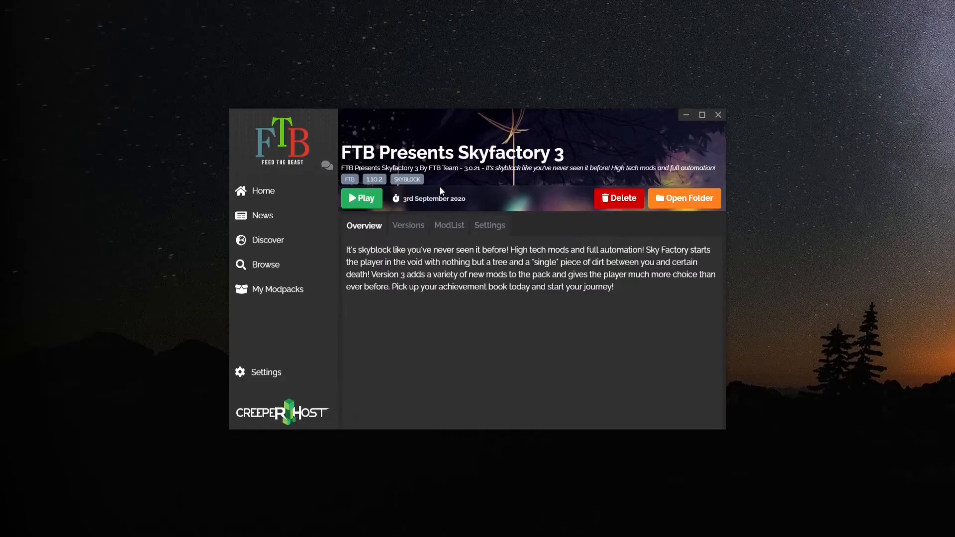
pyautogui.moveTo(488, 229)
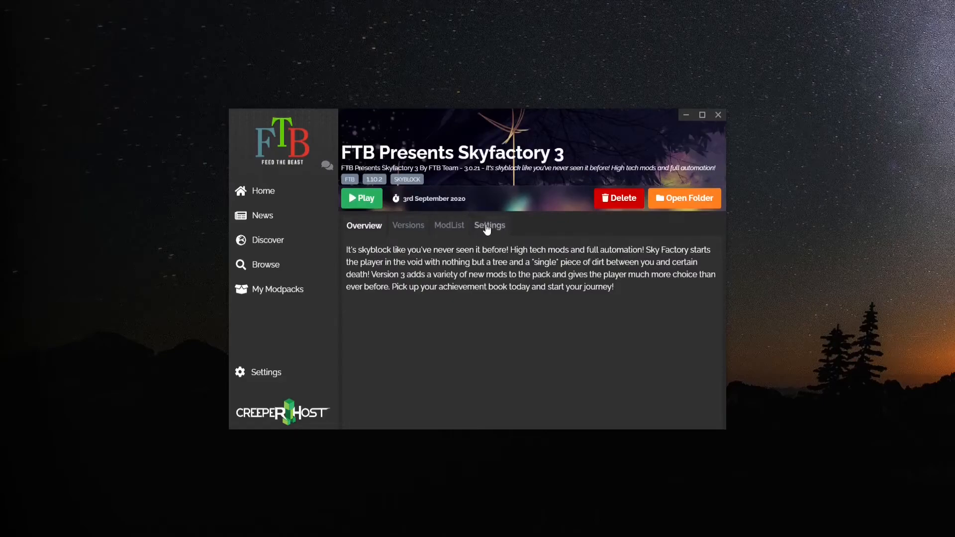
pyautogui.click(489, 225)
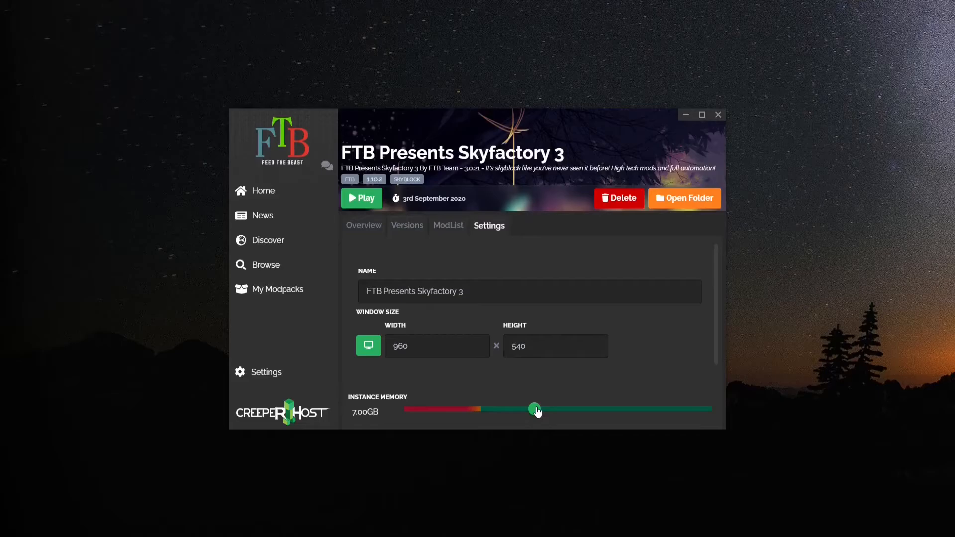
pyautogui.moveTo(534, 409); pyautogui.dragTo(534, 409)
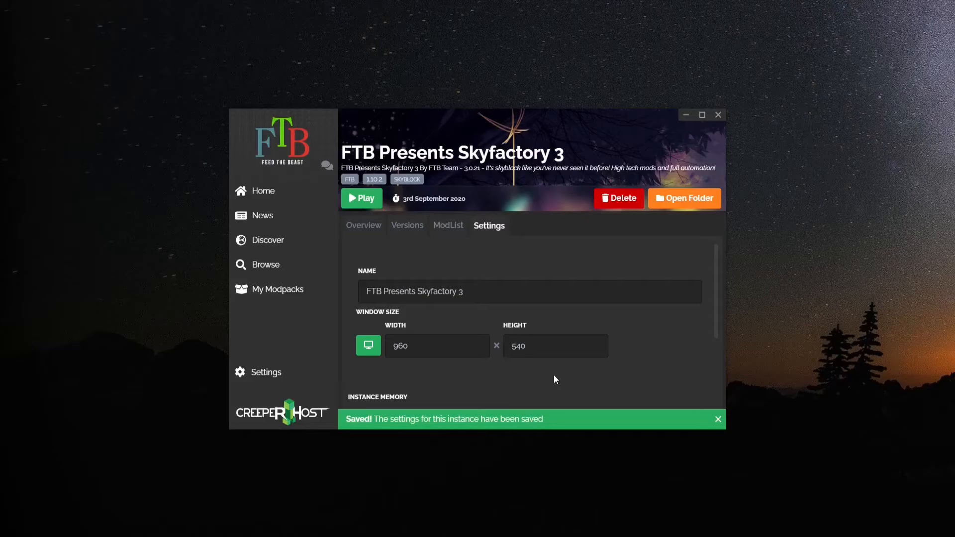
pyautogui.moveTo(547, 380)
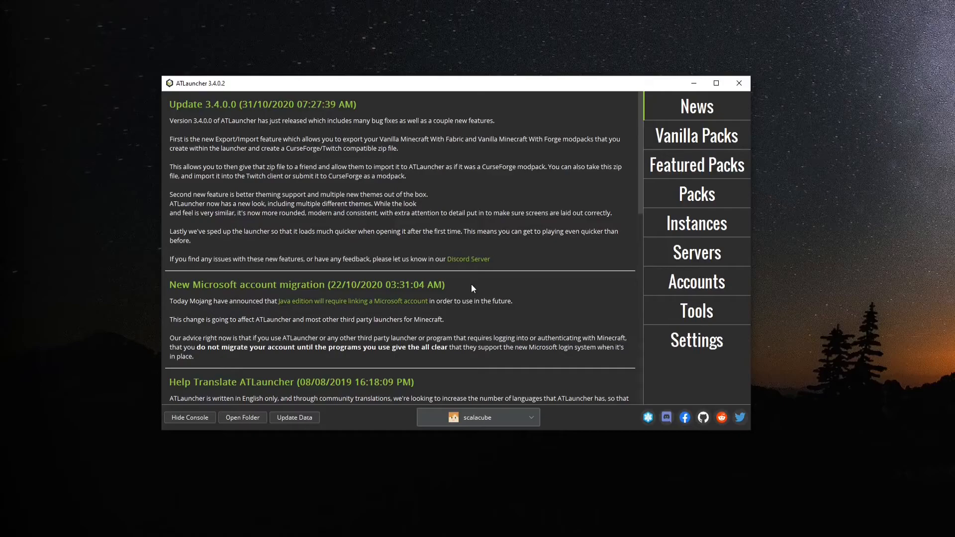
pyautogui.moveTo(677, 334)
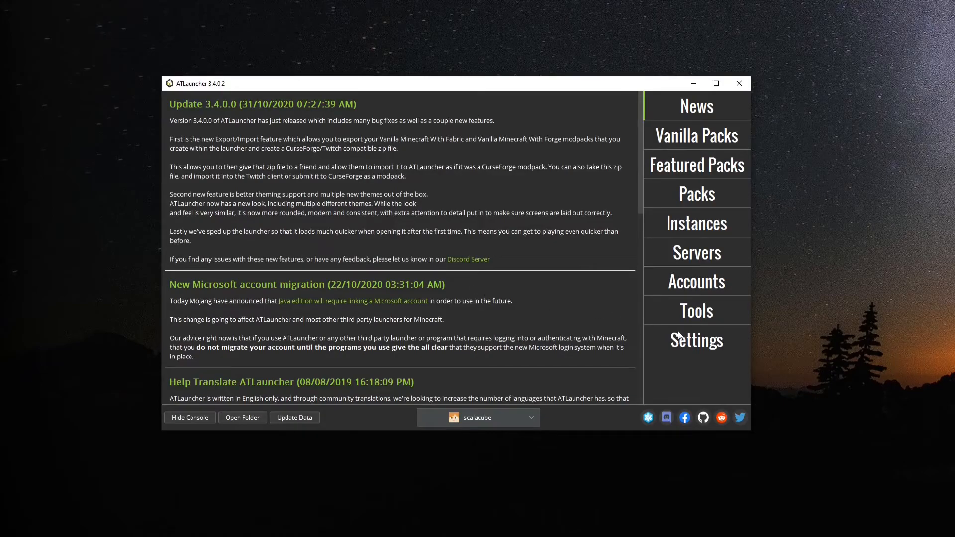
# Show ATLauncher's Java/Minecraft settings with initial memory 512 and maximum 2,048
pyautogui.click(696, 340)
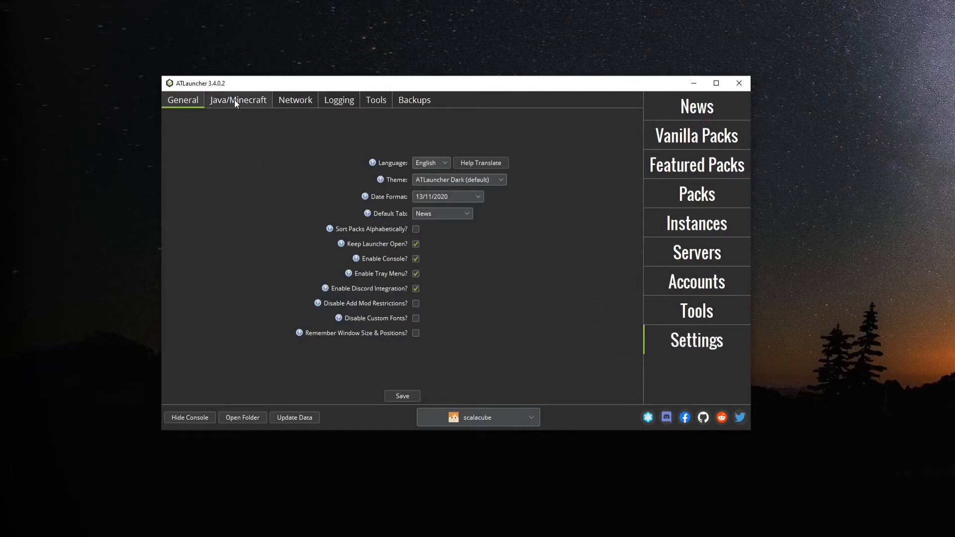
pyautogui.click(238, 99)
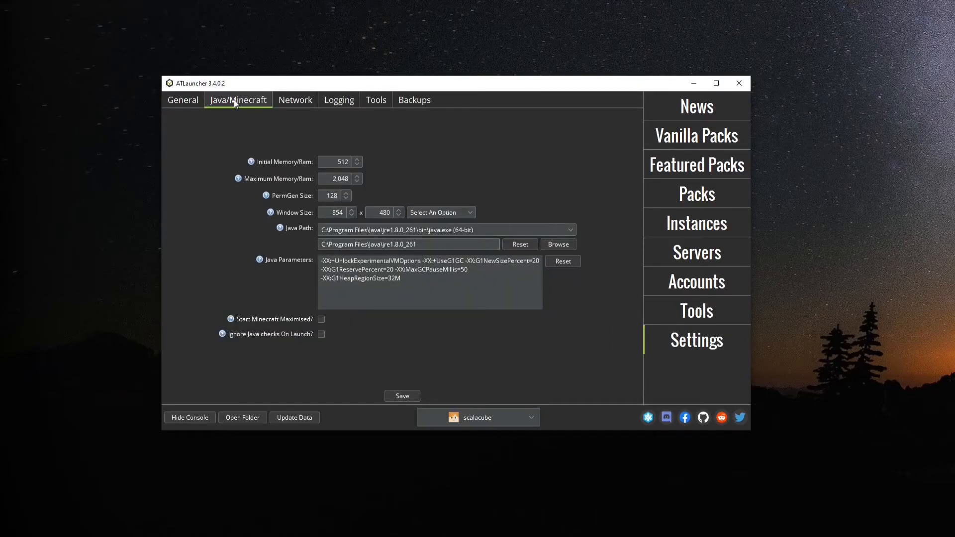
pyautogui.moveTo(281, 180)
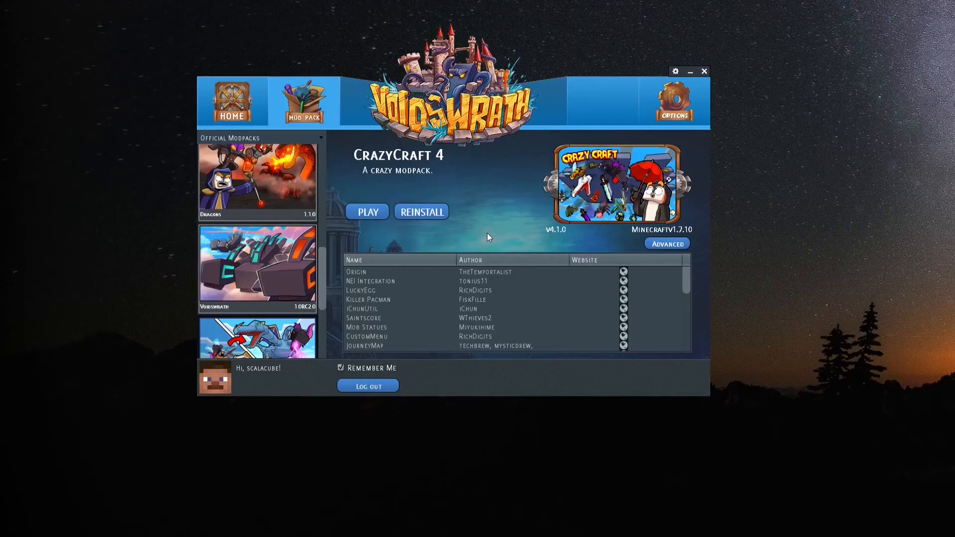
# Choose 7GB in the Options page's 'Memory size to allocate to Minecraft' dropdown
pyautogui.click(674, 102)
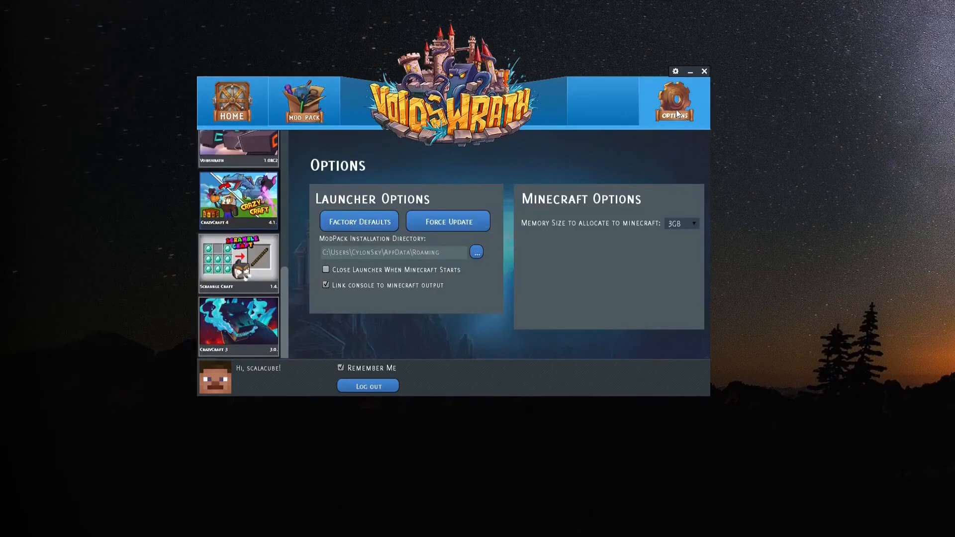
pyautogui.moveTo(688, 195)
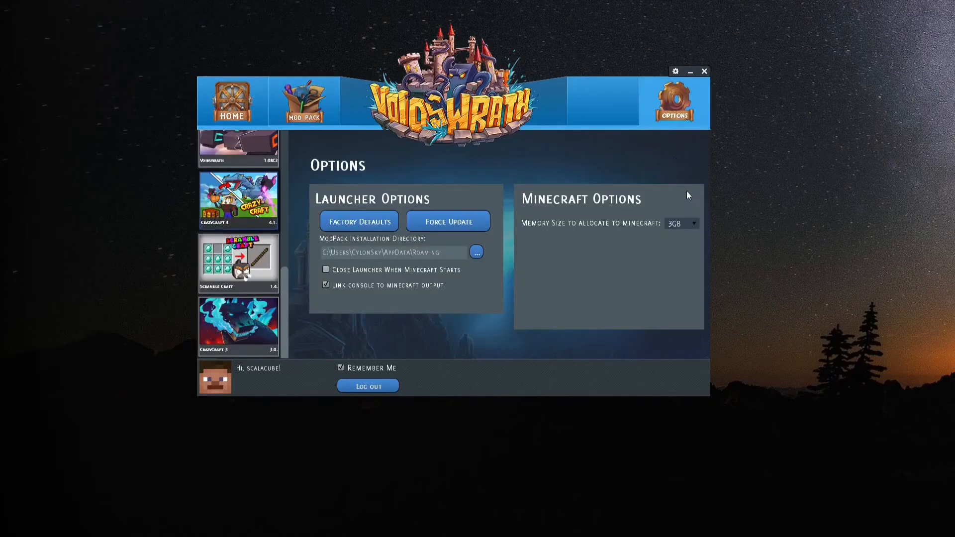
pyautogui.click(692, 223)
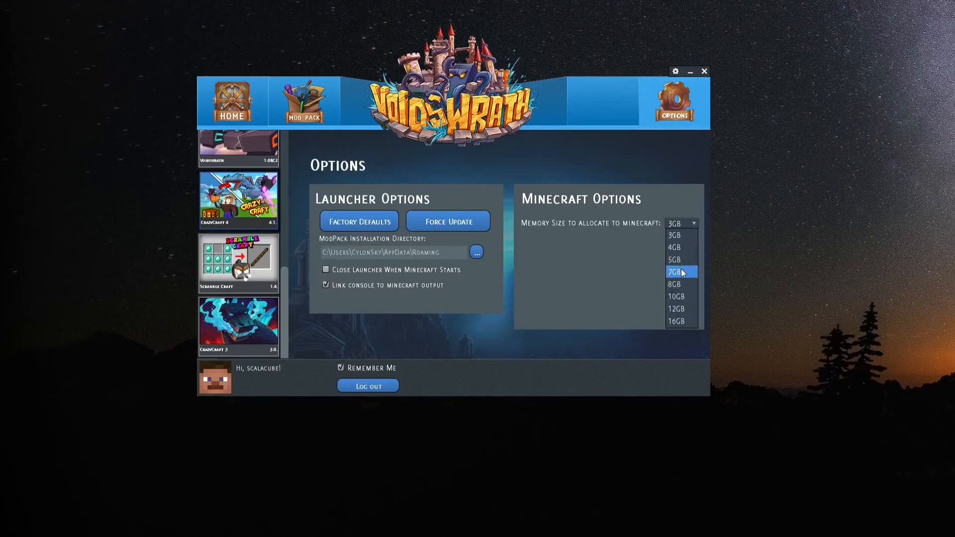
pyautogui.click(677, 272)
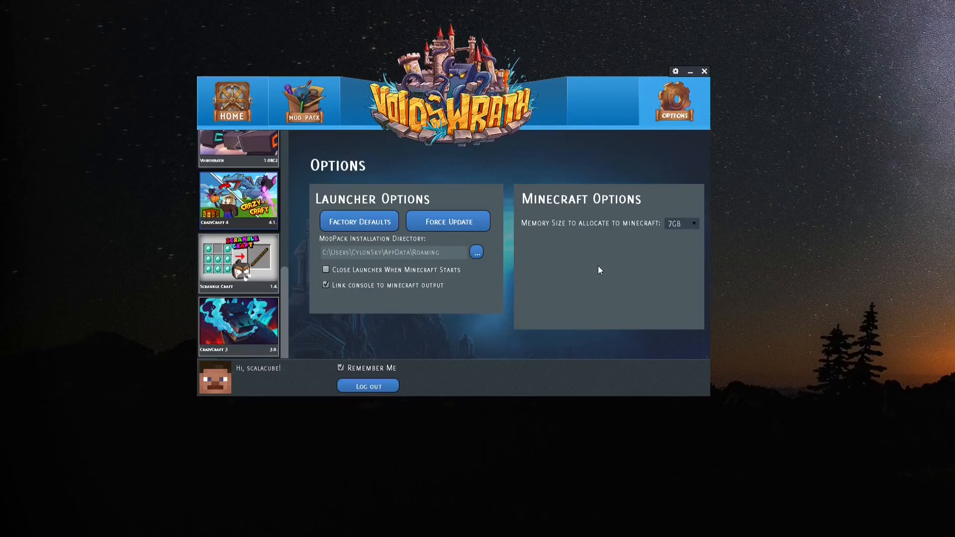
pyautogui.moveTo(588, 286)
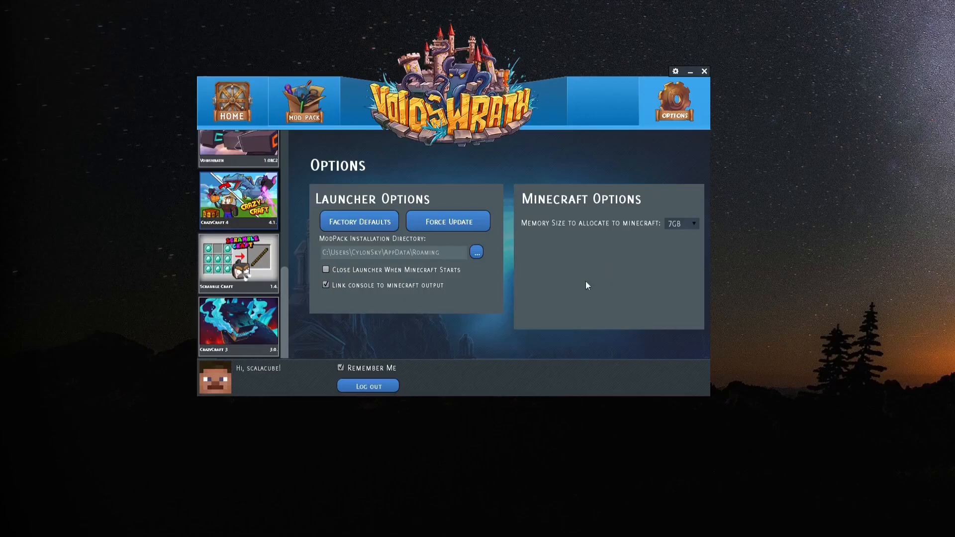
pyautogui.moveTo(469, 336)
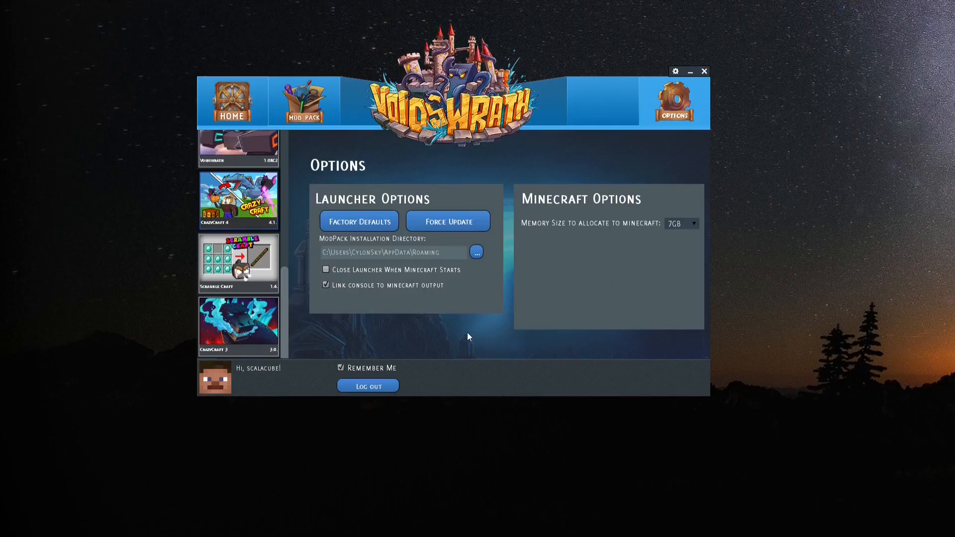